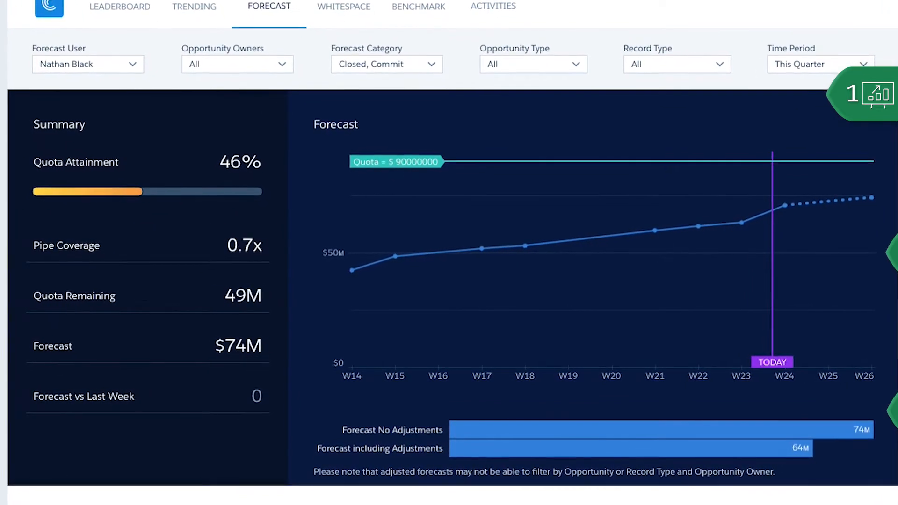
- Scroll the Forecast dashboard now showing the $90M forecast and 1.0x pipe coverage
scroll(down, 3)
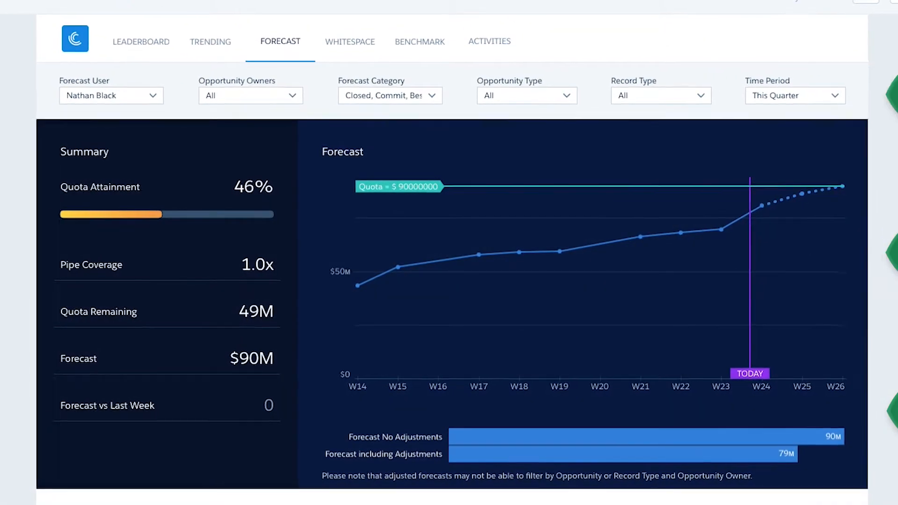
- Scroll down to the Opportunity Amount by Stage, Top Opportunities and Top Products charts
scroll(down, 3)
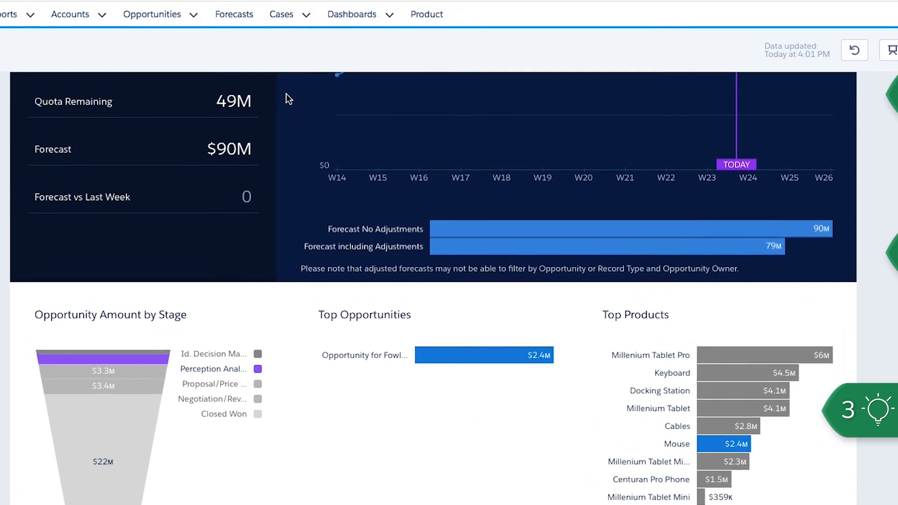
- In Forecasts, adjust the $12,435,833.00 Commit amount to $10,435,833.00 and save
click(234, 14)
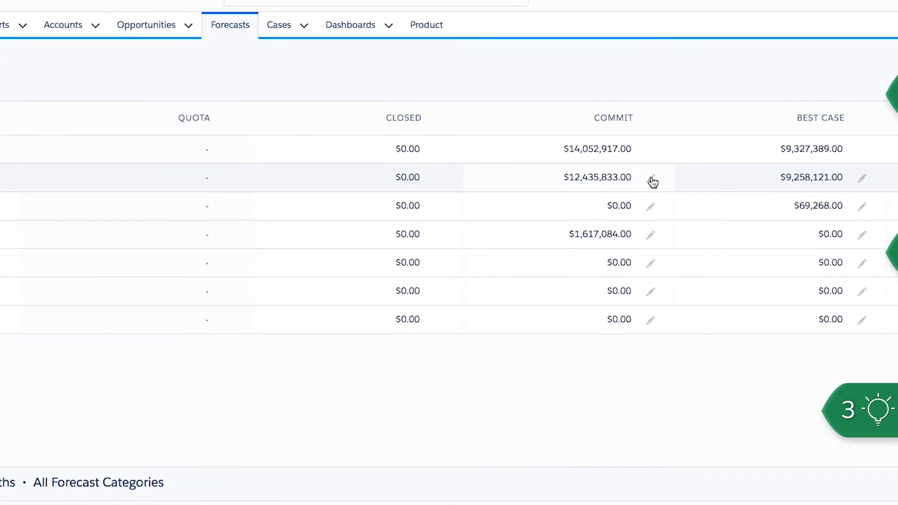
click(652, 179)
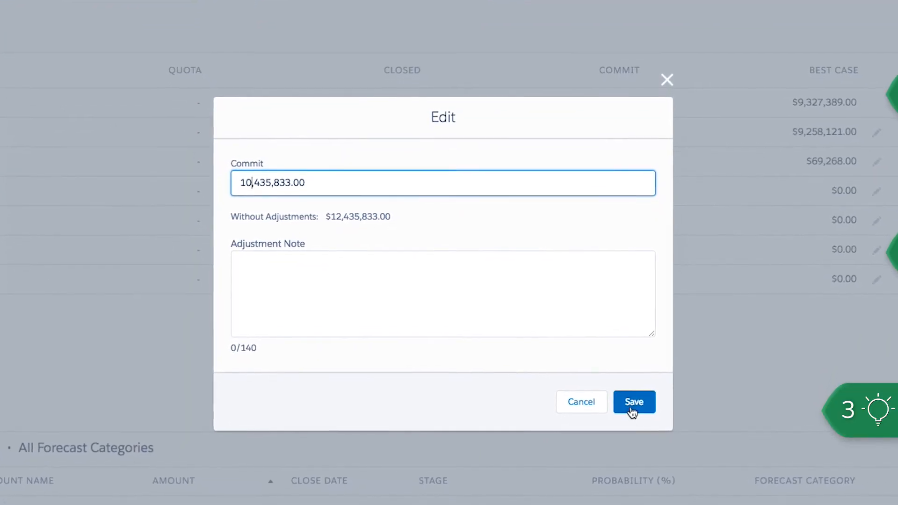
click(634, 401)
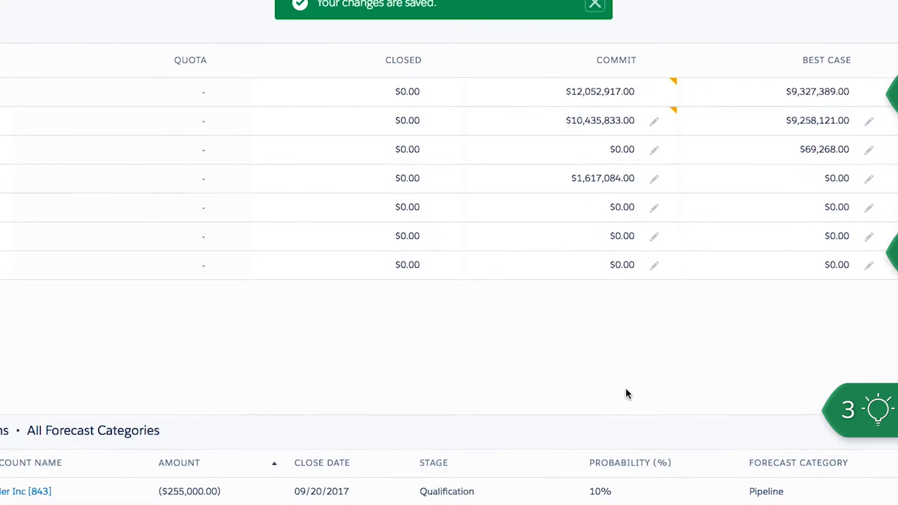